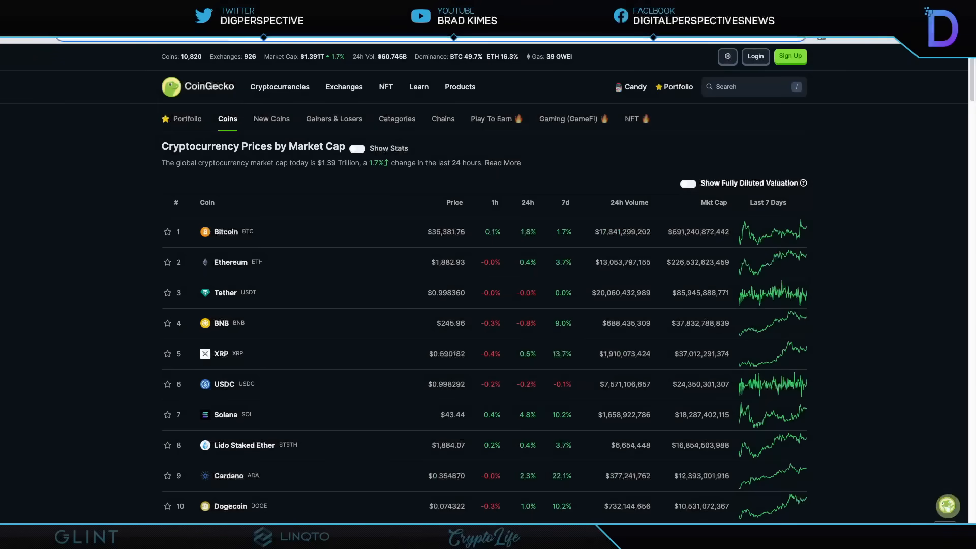
pyautogui.moveTo(461, 76)
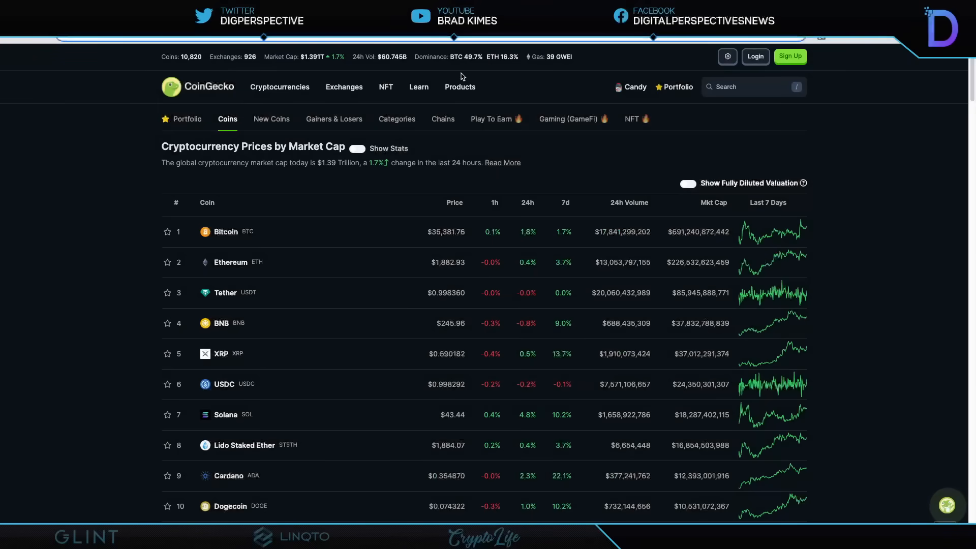
pyautogui.moveTo(360, 186)
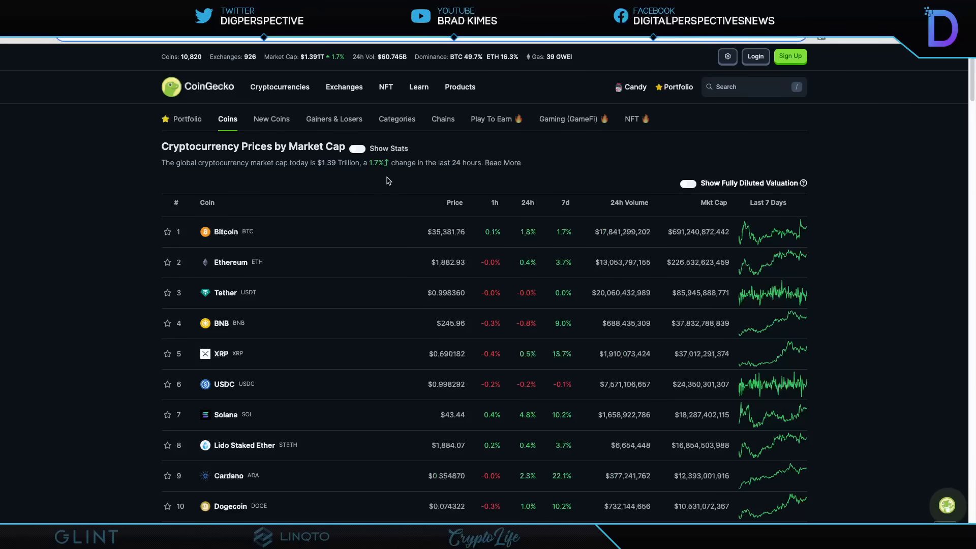
pyautogui.moveTo(397, 244)
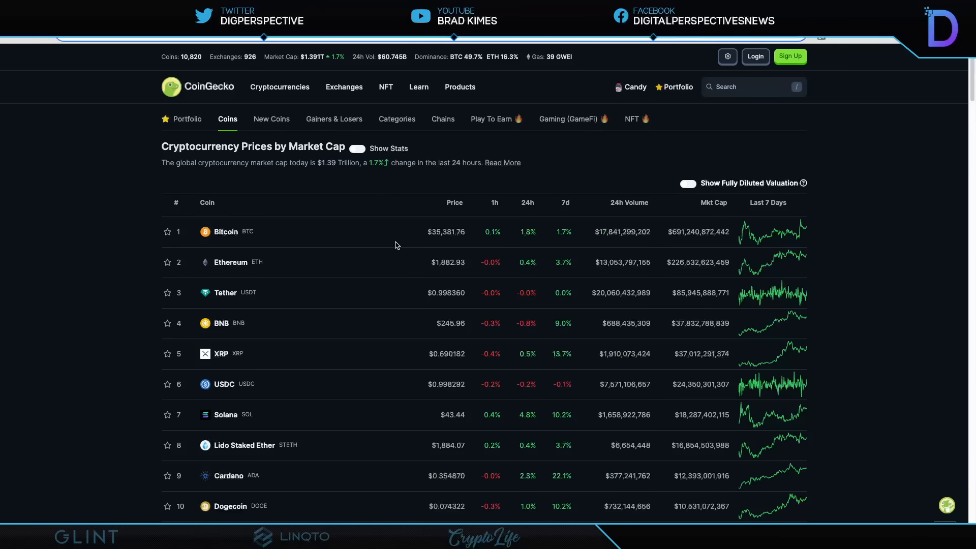
pyautogui.moveTo(432, 275)
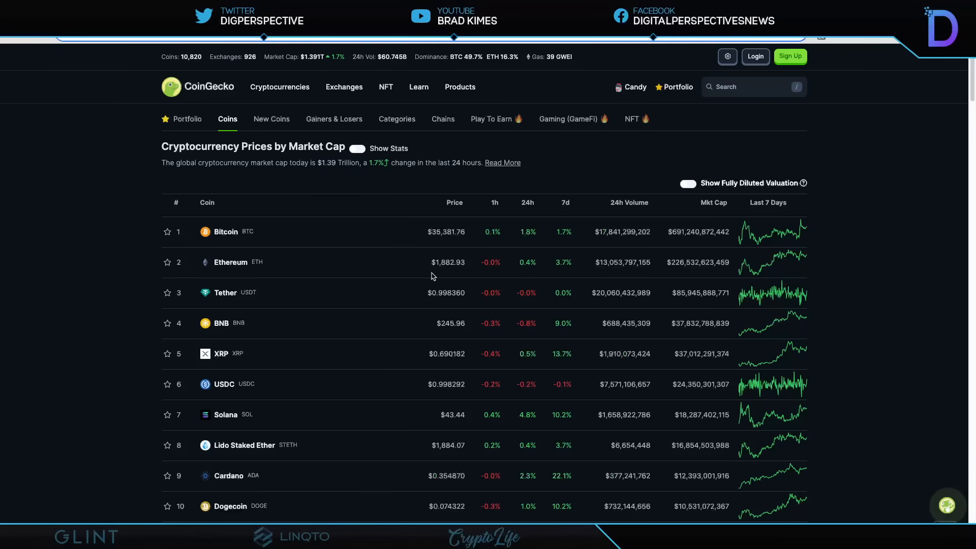
pyautogui.moveTo(696, 309)
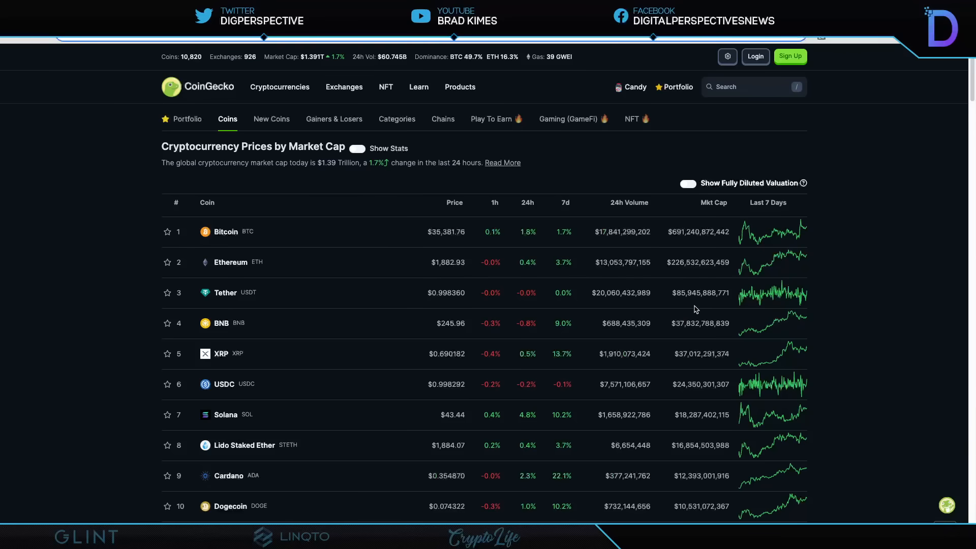
pyautogui.moveTo(693, 304)
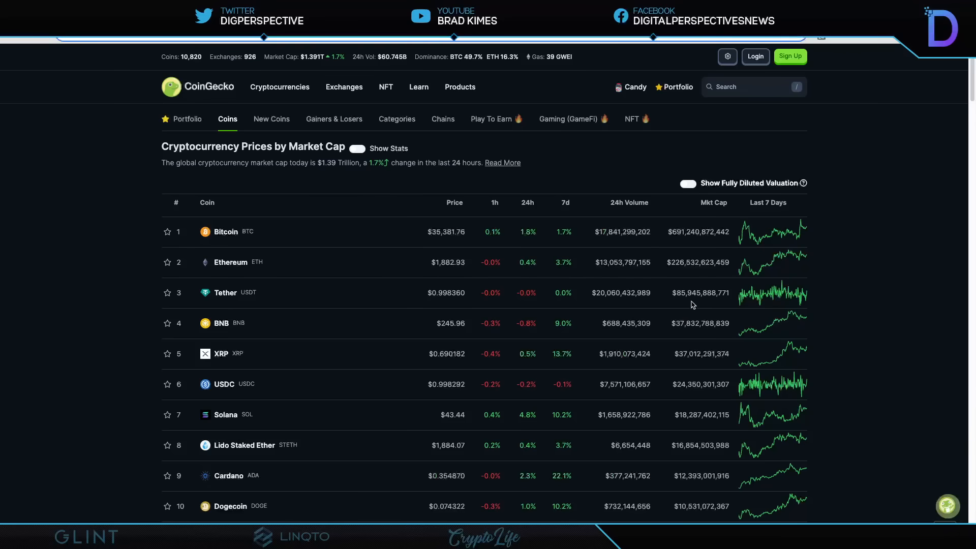
pyautogui.moveTo(682, 301)
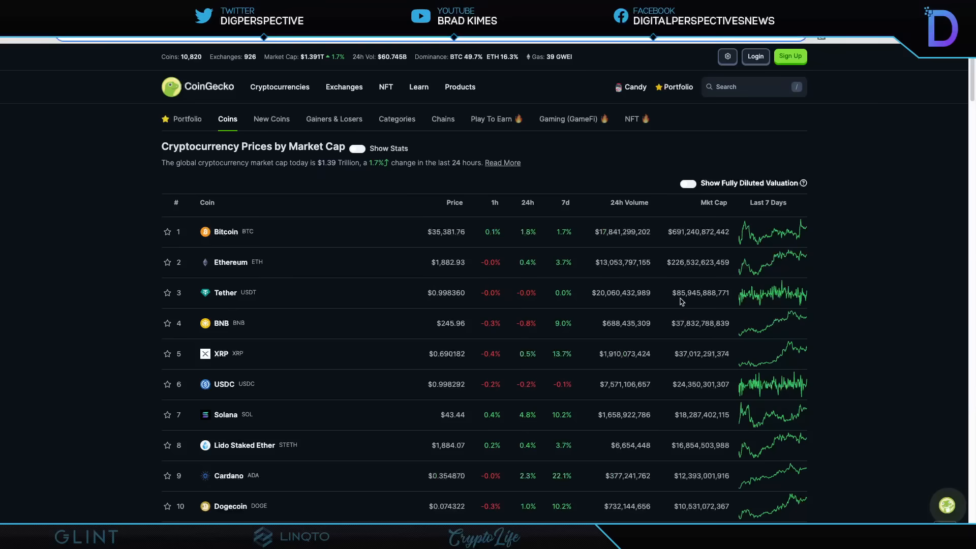
pyautogui.moveTo(311, 328)
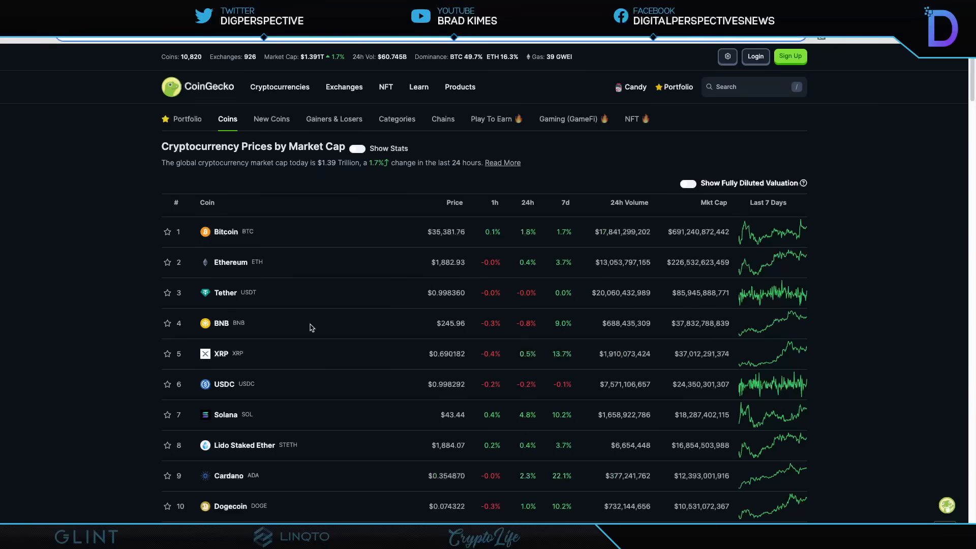
pyautogui.moveTo(257, 361)
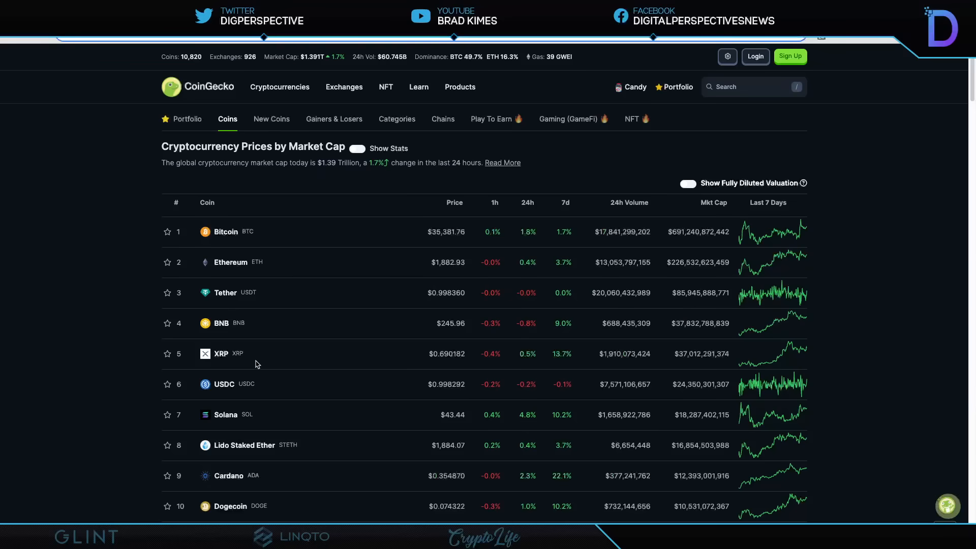
pyautogui.moveTo(398, 365)
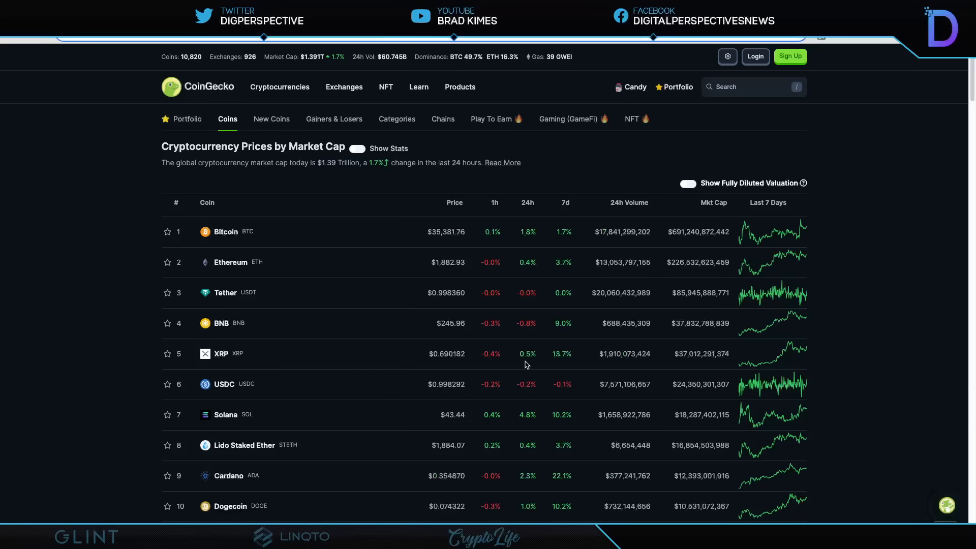
pyautogui.moveTo(565, 365)
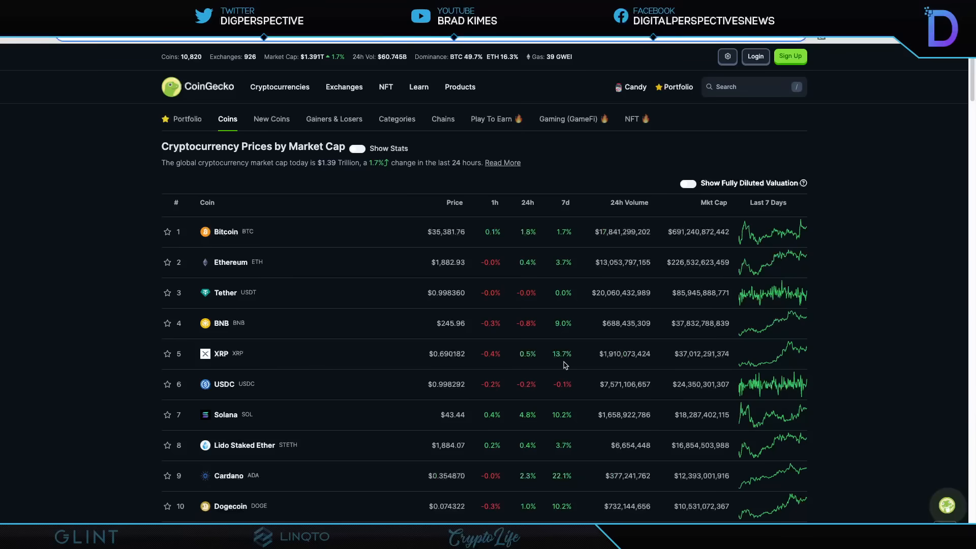
pyautogui.moveTo(587, 365)
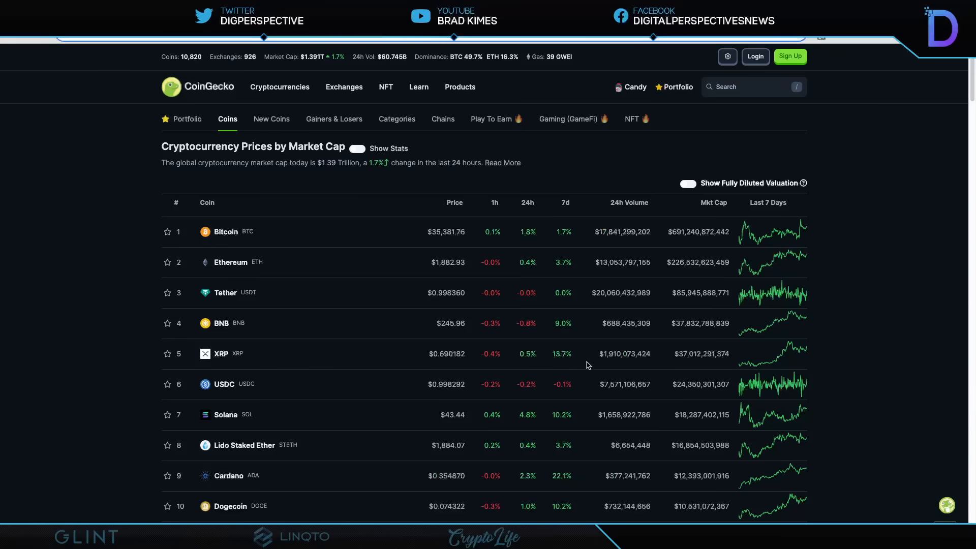
pyautogui.moveTo(536, 322)
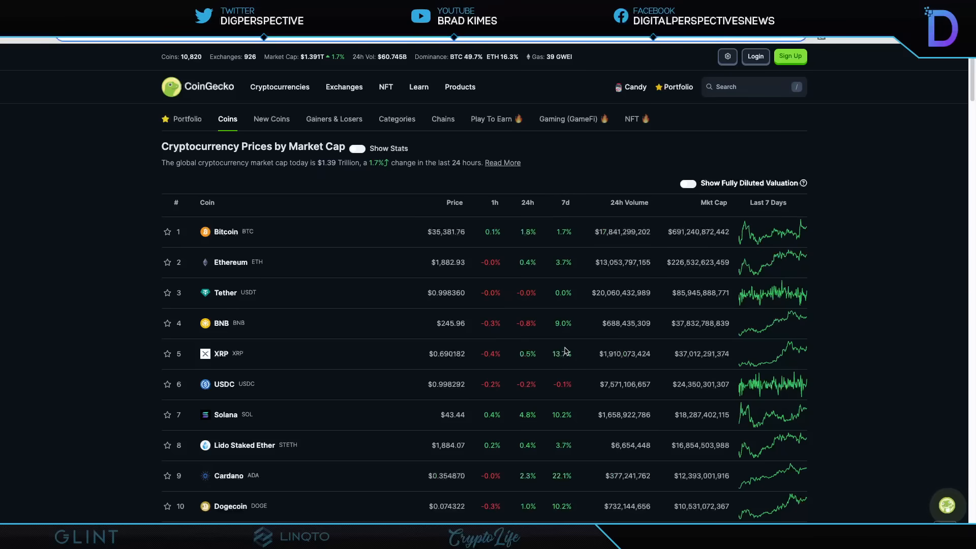
pyautogui.moveTo(77, 295)
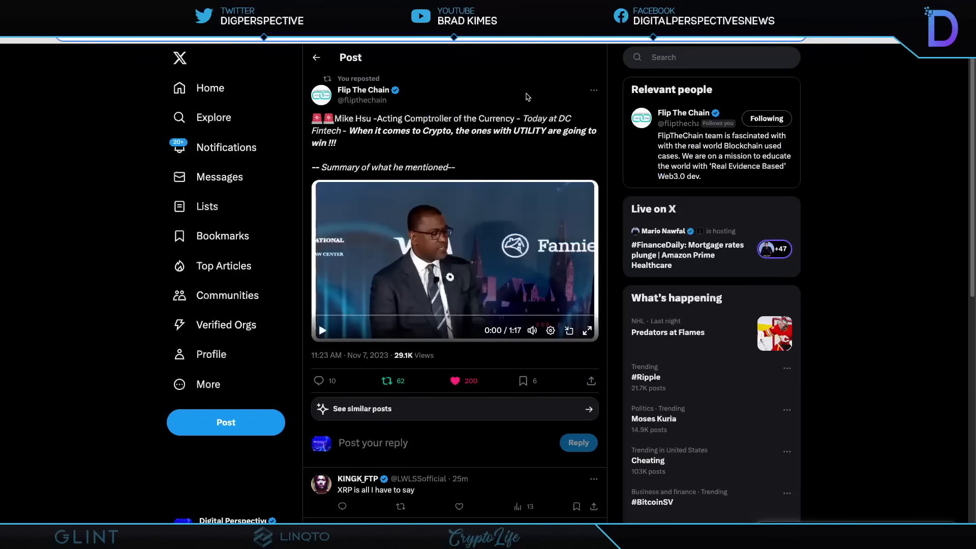
pyautogui.moveTo(510, 95)
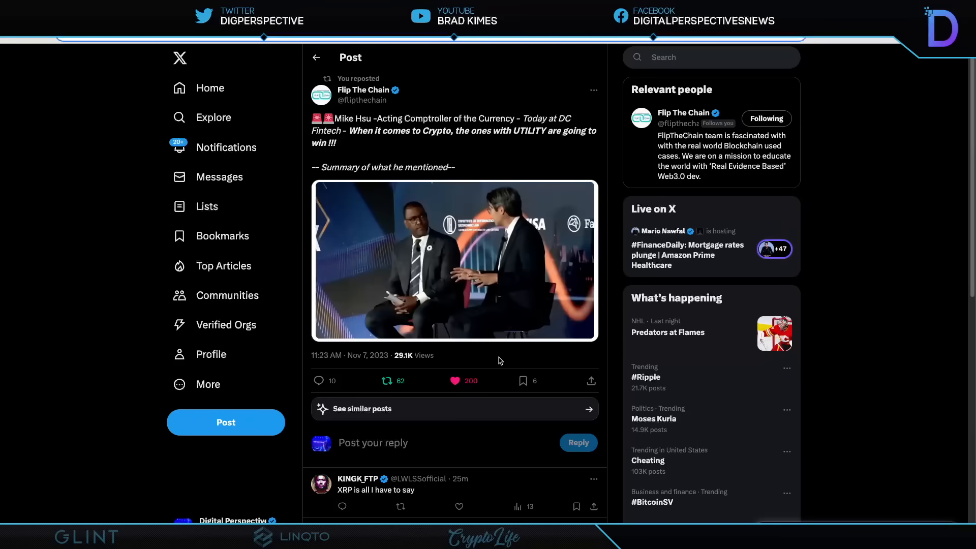
pyautogui.moveTo(484, 361)
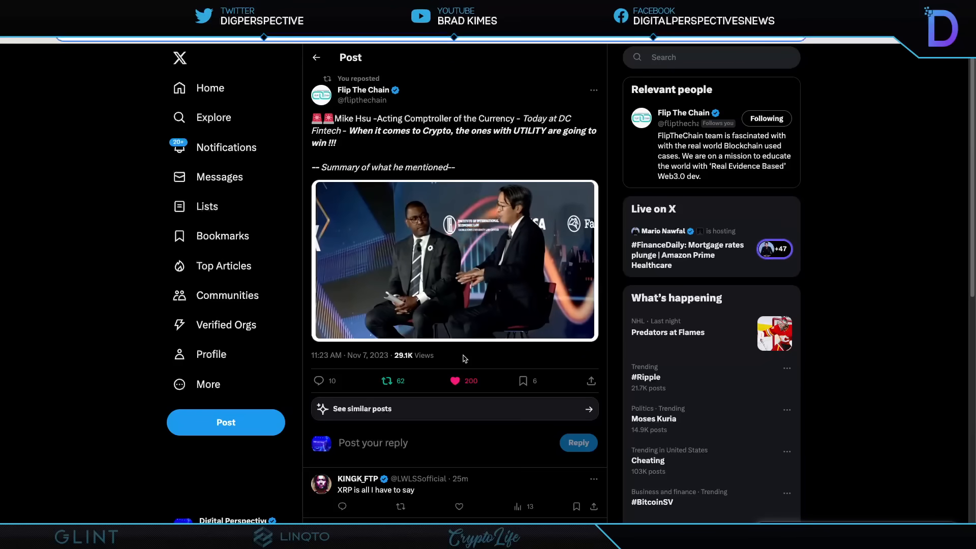
pyautogui.click(454, 260)
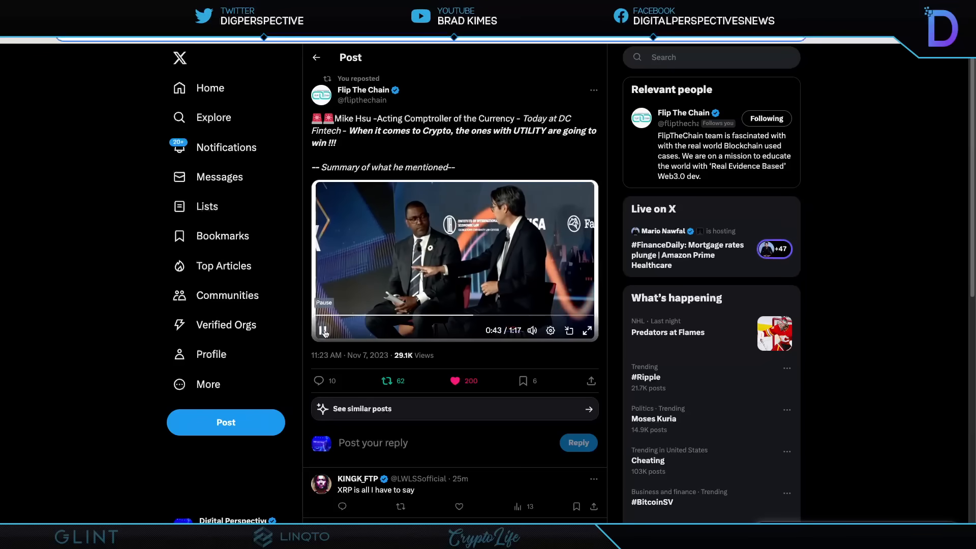
pyautogui.click(322, 331)
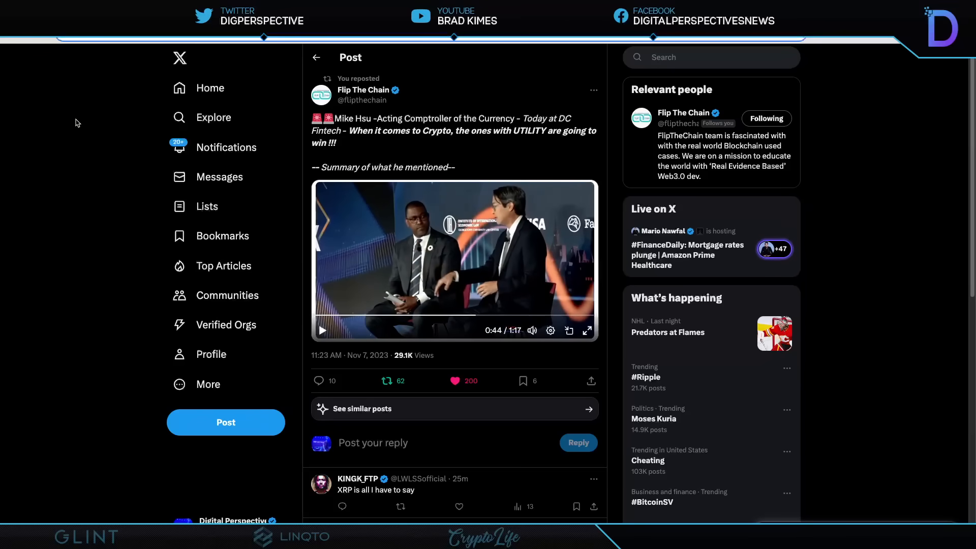
pyautogui.moveTo(80, 117)
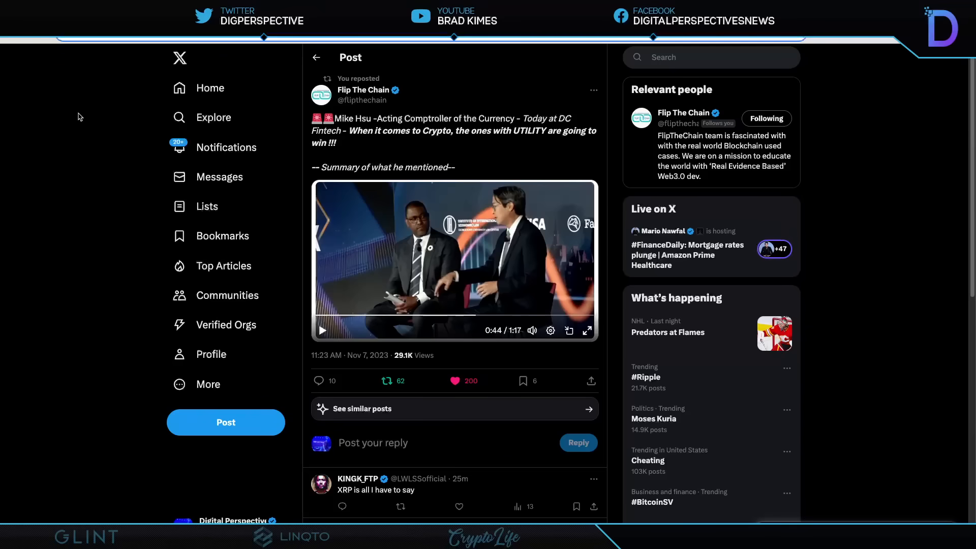
pyautogui.moveTo(59, 64)
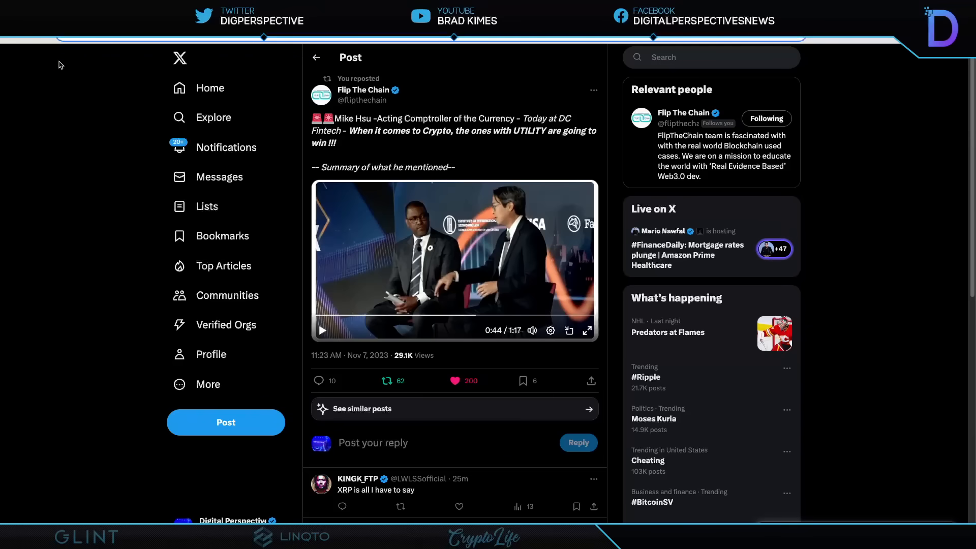
pyautogui.scroll(-3)
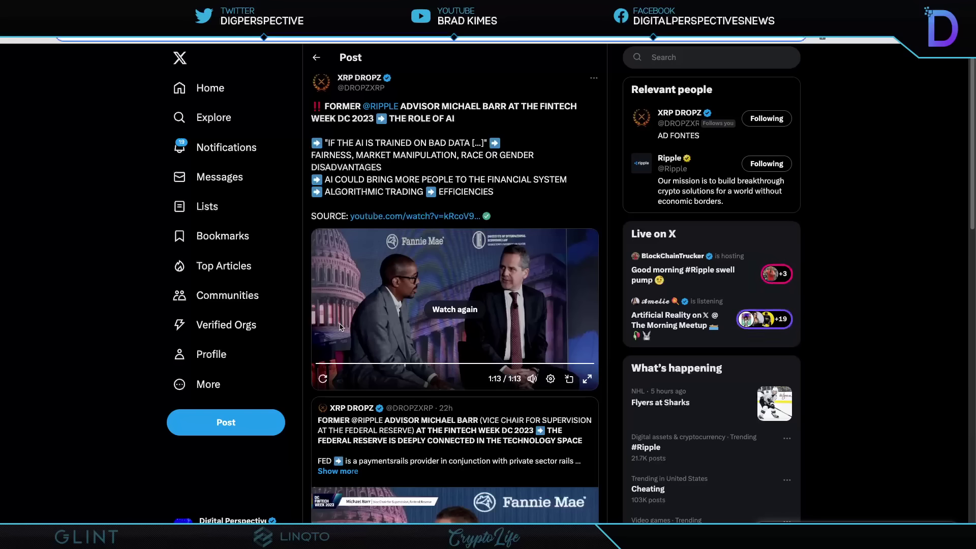
pyautogui.moveTo(366, 310)
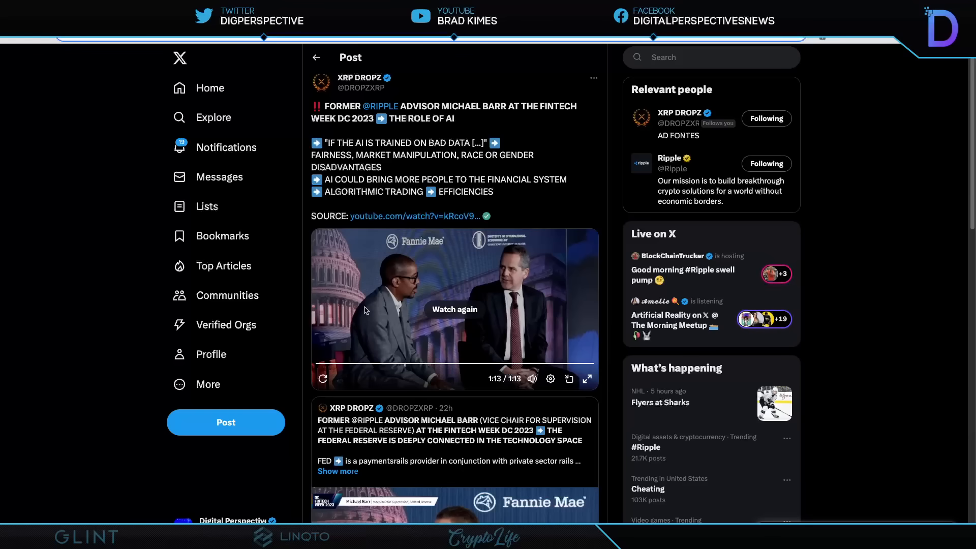
pyautogui.moveTo(377, 357)
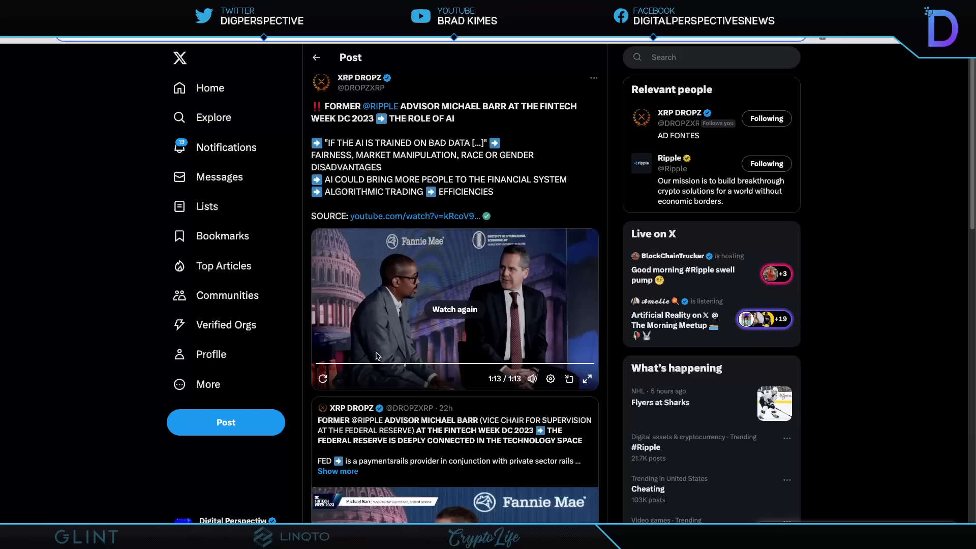
pyautogui.moveTo(335, 352)
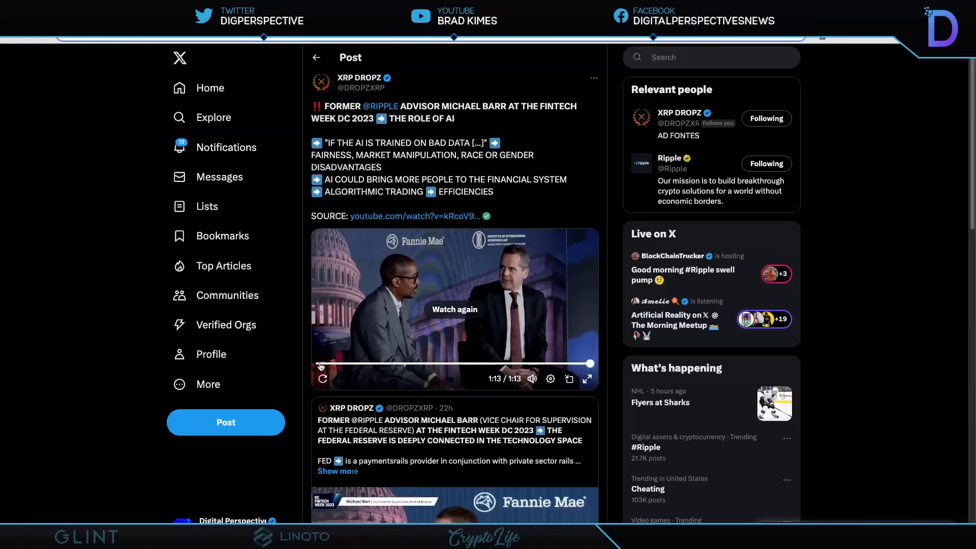
# Step: Restart and play the Michael Barr video, then pause it at 1:34 of 5:46
pyautogui.click(323, 379)
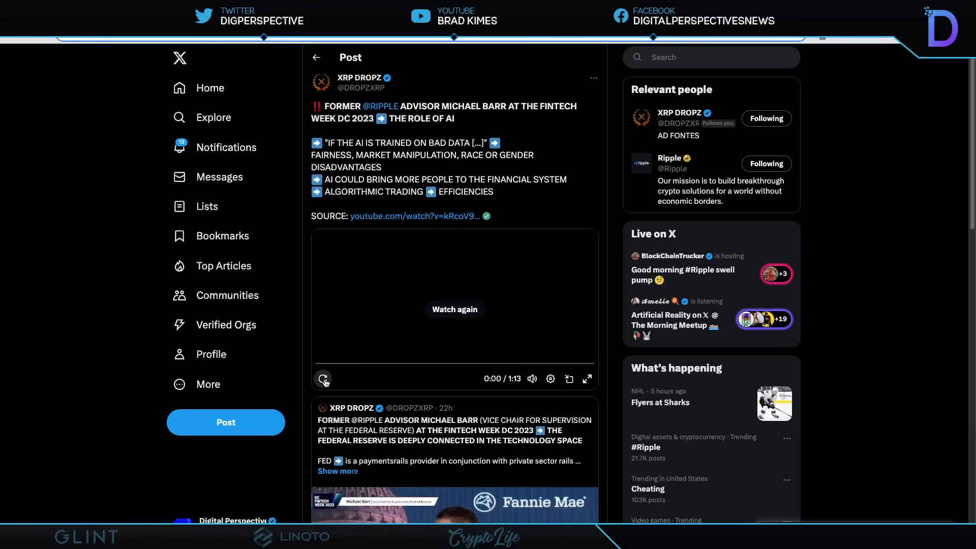
pyautogui.click(322, 379)
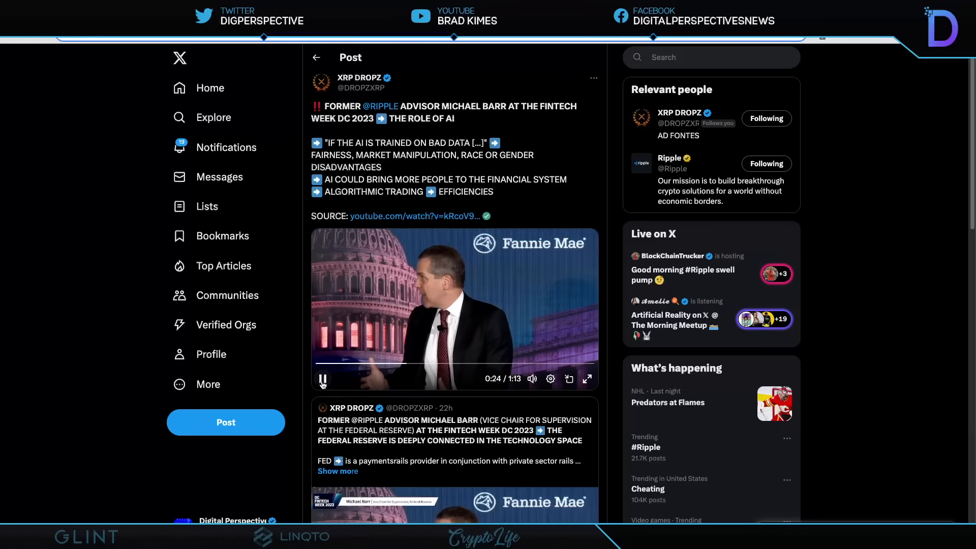
pyautogui.click(322, 379)
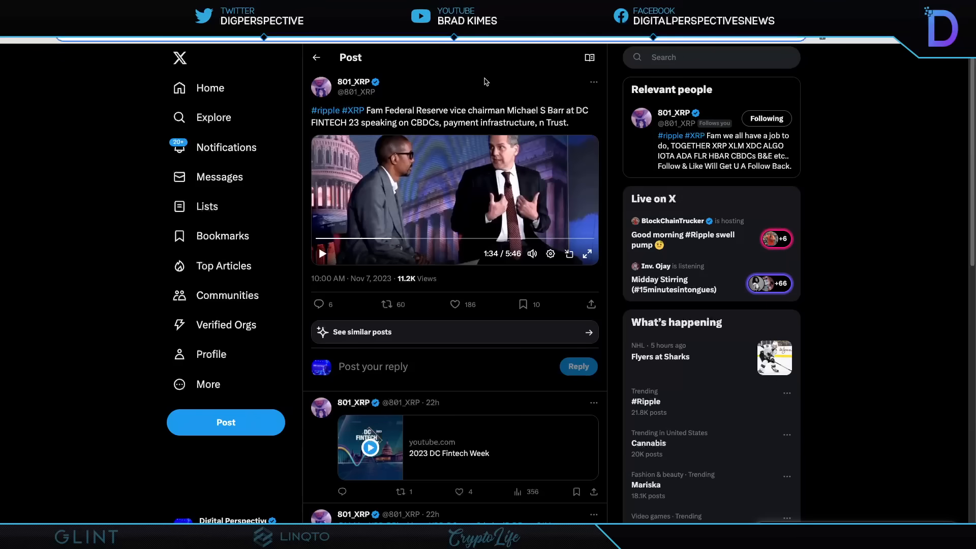
pyautogui.moveTo(321, 246)
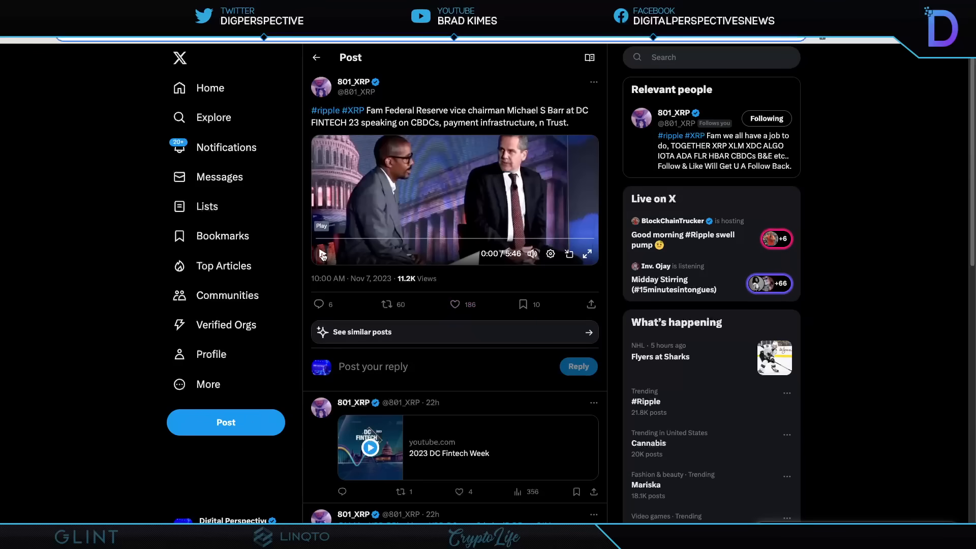
# Step: Play the 801_XRP Michael S Barr video from 0:00
pyautogui.click(322, 254)
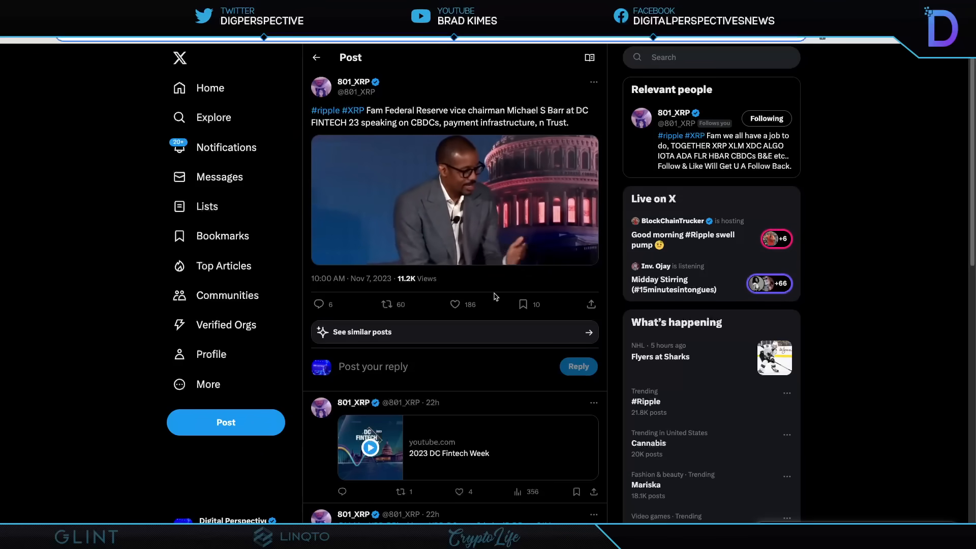
# Step: Like the 801_XRP Barr post, raising it to 187 likes
pyautogui.click(455, 304)
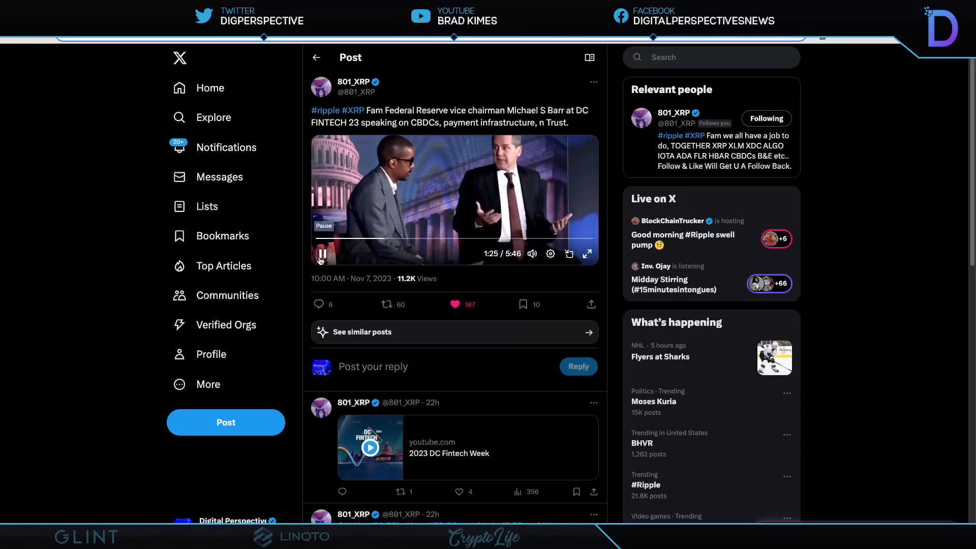
pyautogui.click(322, 253)
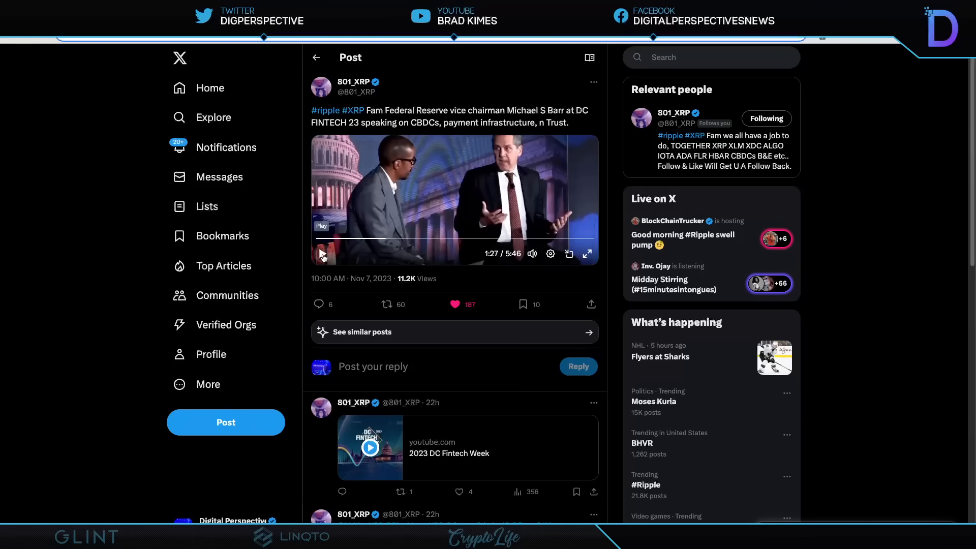
pyautogui.click(323, 254)
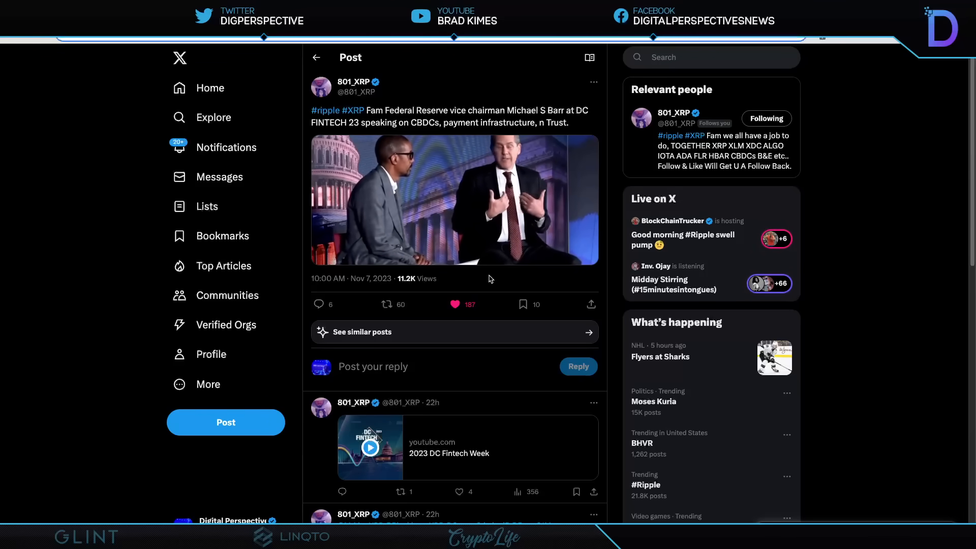
# Step: Let the Barr video run, then pause it at 3:03 of 5:46
pyautogui.click(454, 198)
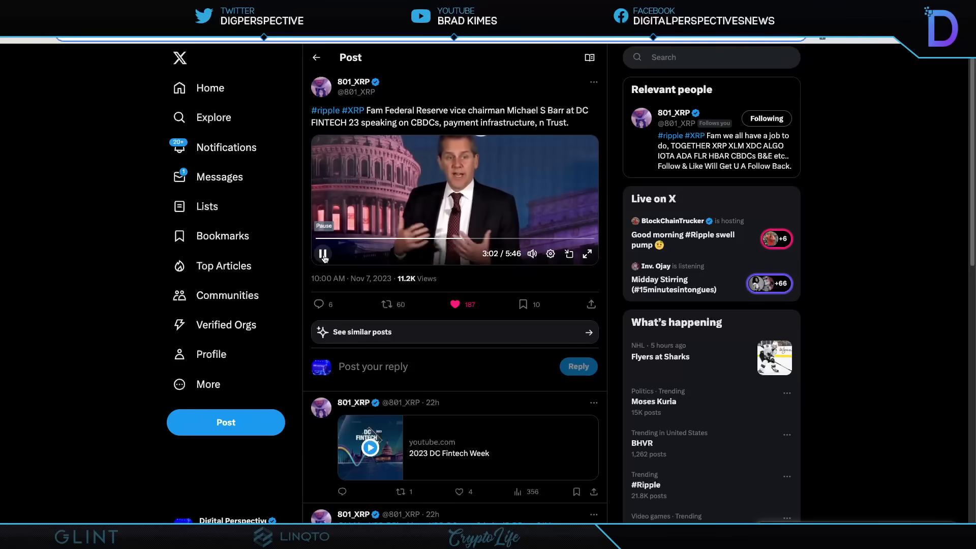
pyautogui.click(322, 254)
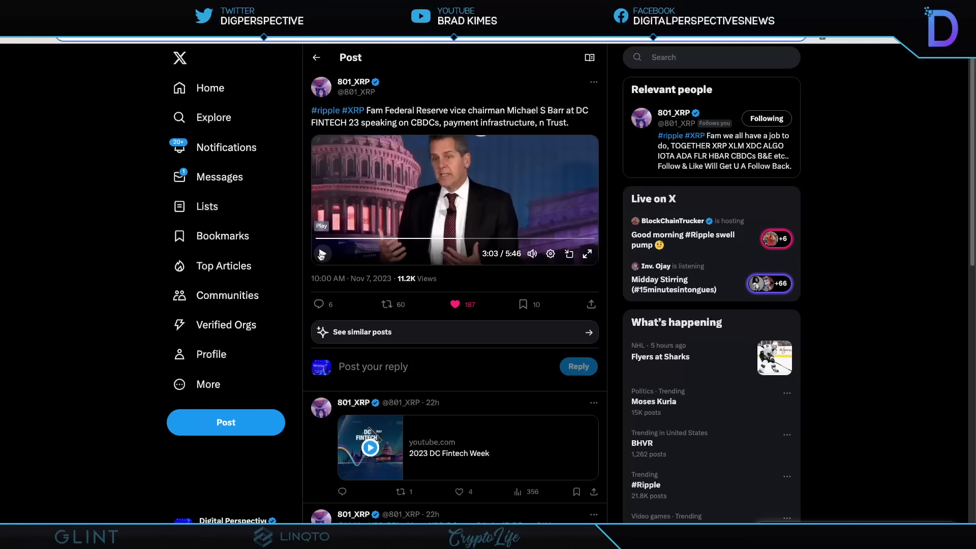
# Step: Resume the Barr talk video, letting it reach 3:24
pyautogui.click(321, 254)
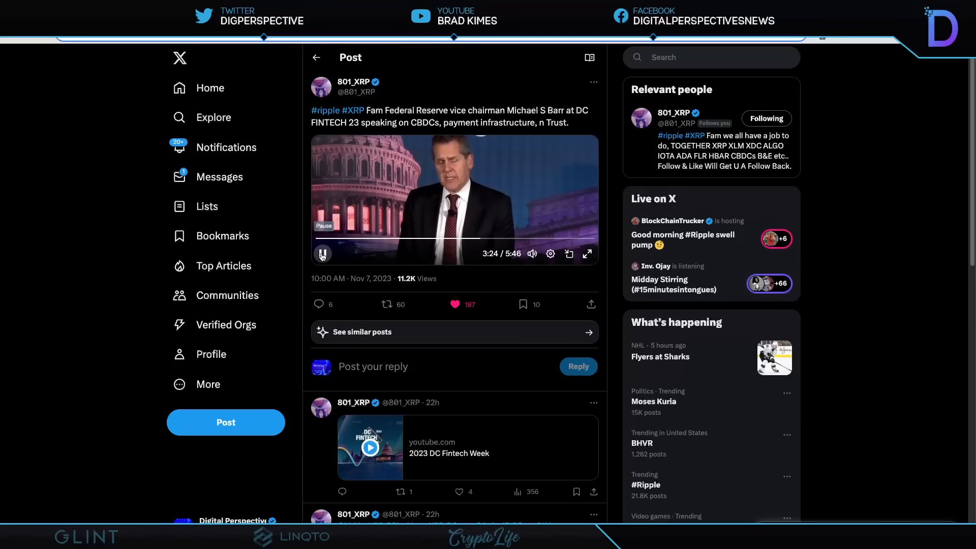
# Step: Toggle the Barr video's playback and let it advance to 4:23
pyautogui.click(321, 253)
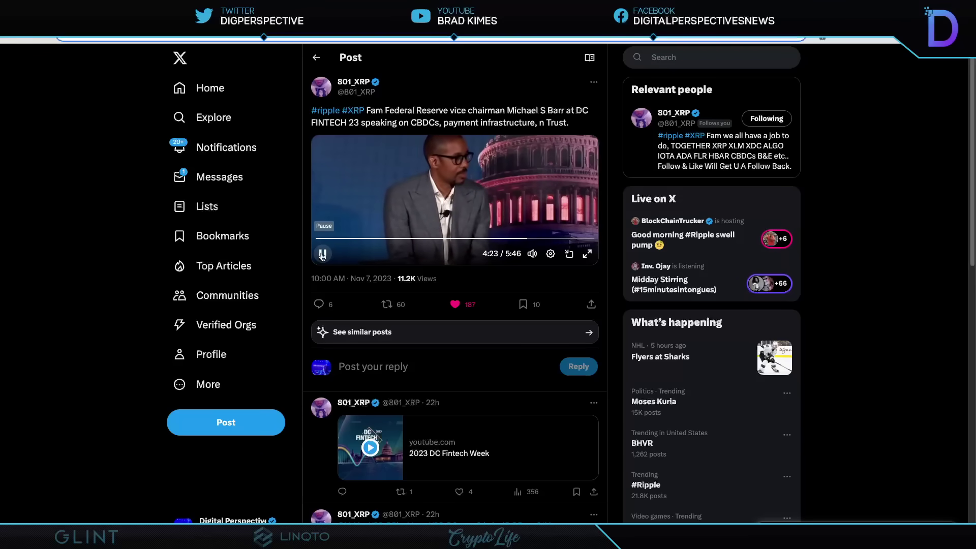
# Step: Toggle playback on the Barr video and watch on to 5:15
pyautogui.click(322, 254)
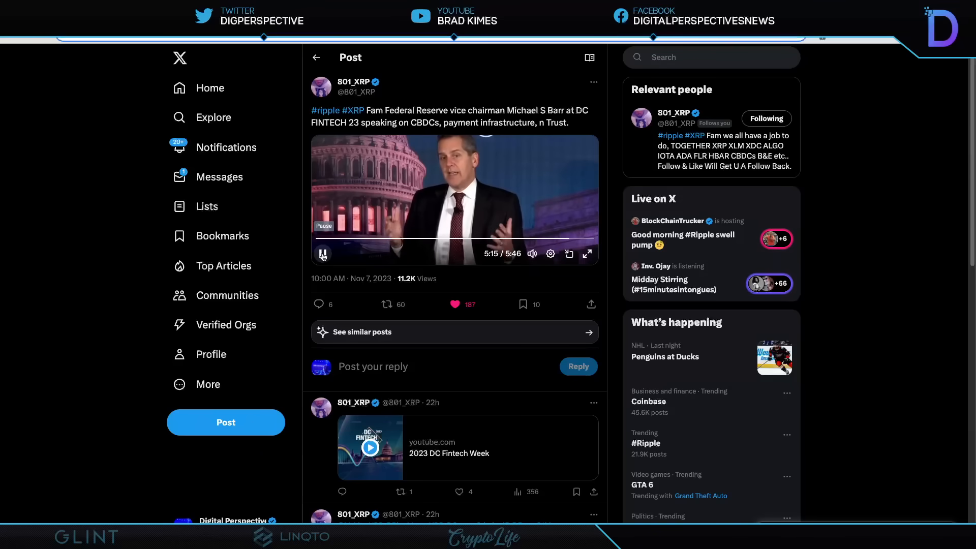
# Step: Pause the Barr DC Fintech video at 5:17, just before it ends
pyautogui.click(321, 254)
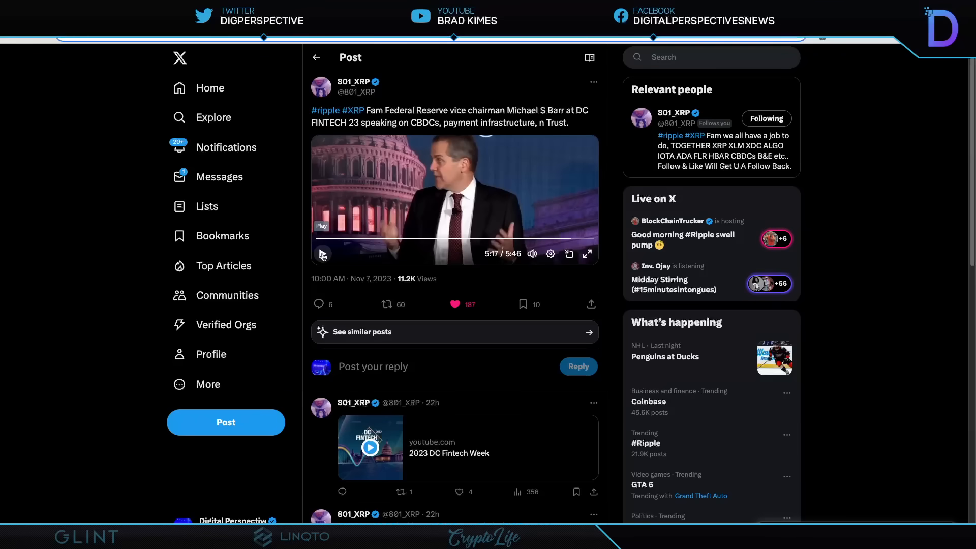
pyautogui.moveTo(306, 238)
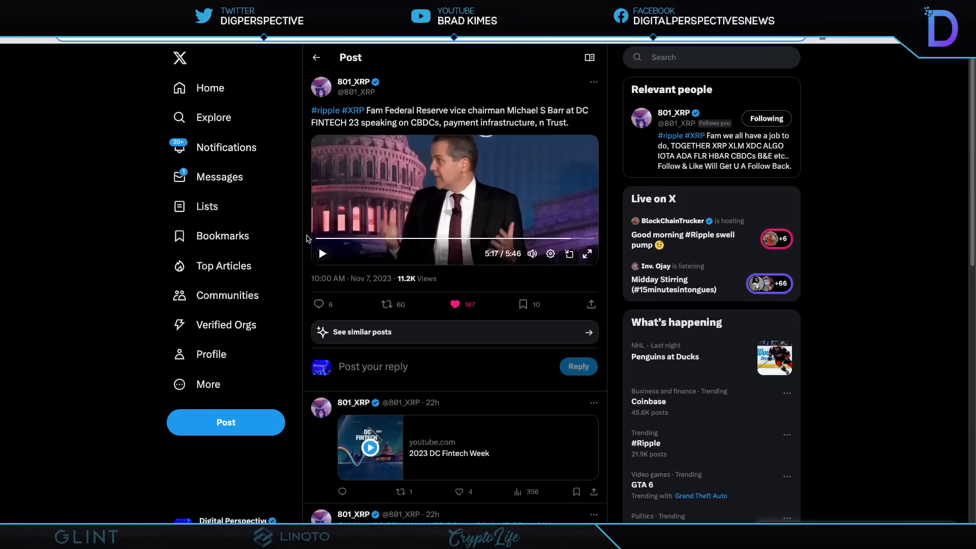
pyautogui.moveTo(109, 124)
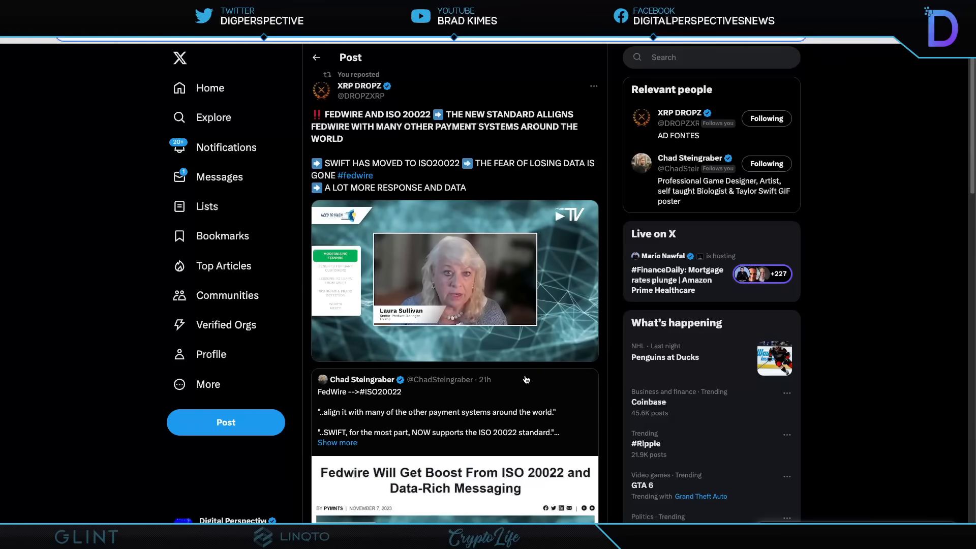
# Step: Open XRP DROPZ's repost on Fedwire adopting ISO 20022
pyautogui.click(455, 281)
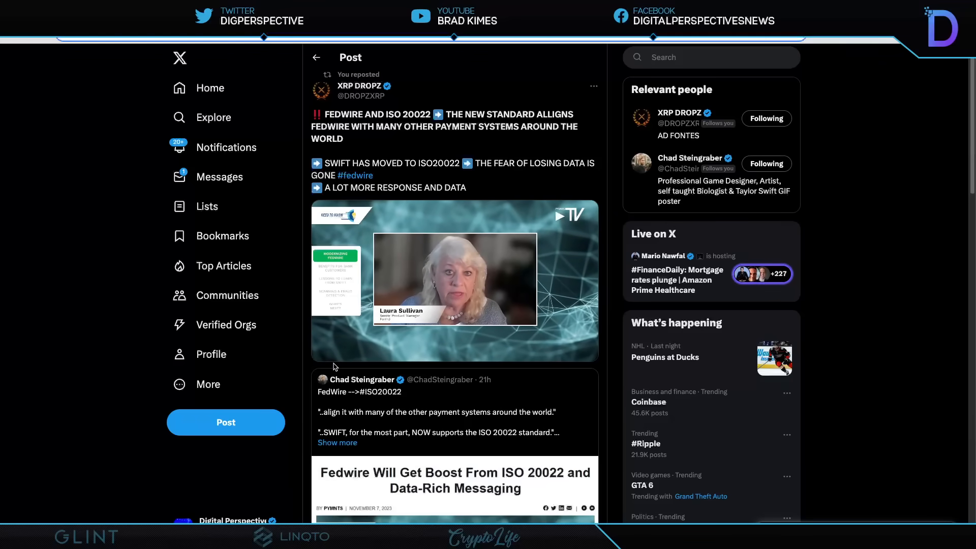
# Step: Play the Laura Sullivan Fedwire ISO 20022 video in the XRP DROPZ post
pyautogui.click(455, 280)
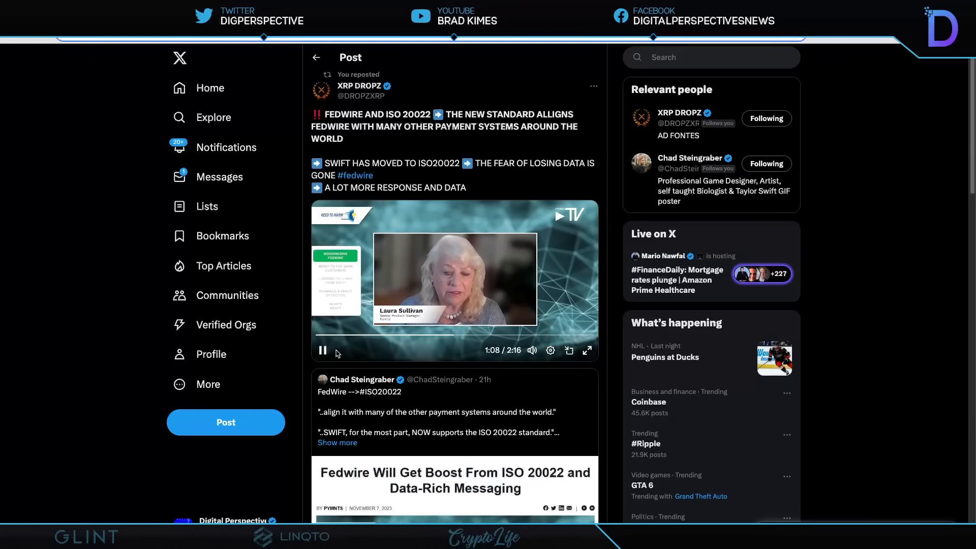
pyautogui.moveTo(372, 353)
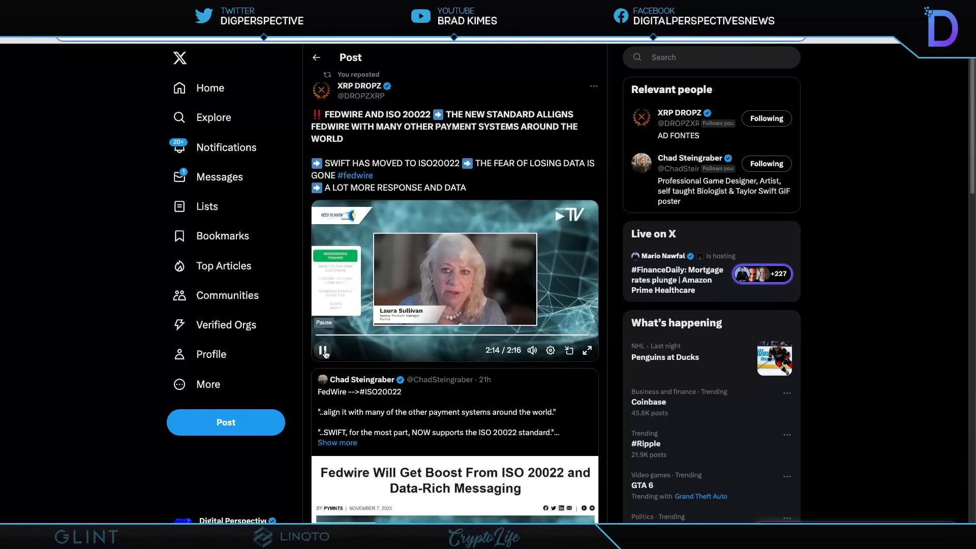
# Step: Stop the Laura Sullivan Fedwire ISO 20022 video at its 2:16 end, leaving the post open
pyautogui.click(323, 350)
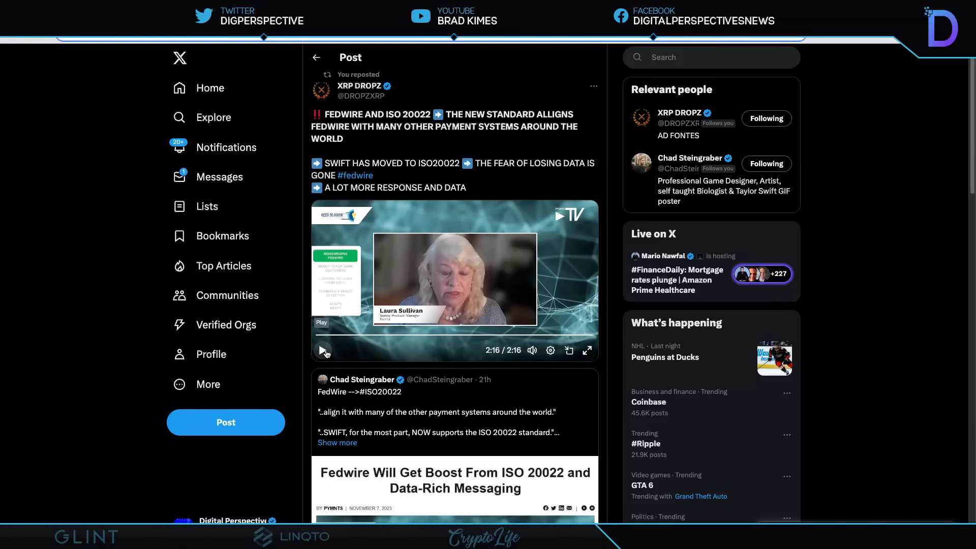
pyautogui.moveTo(339, 346)
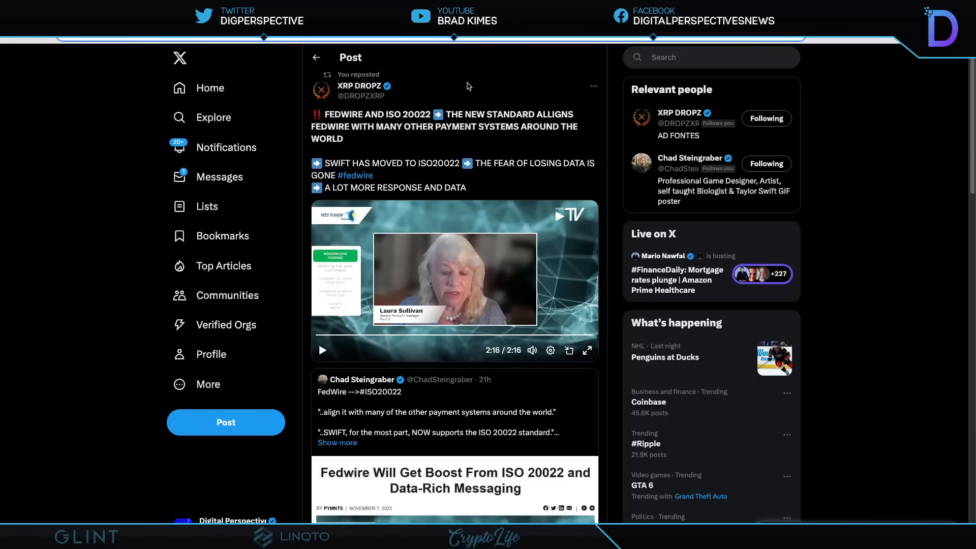
pyautogui.moveTo(439, 91)
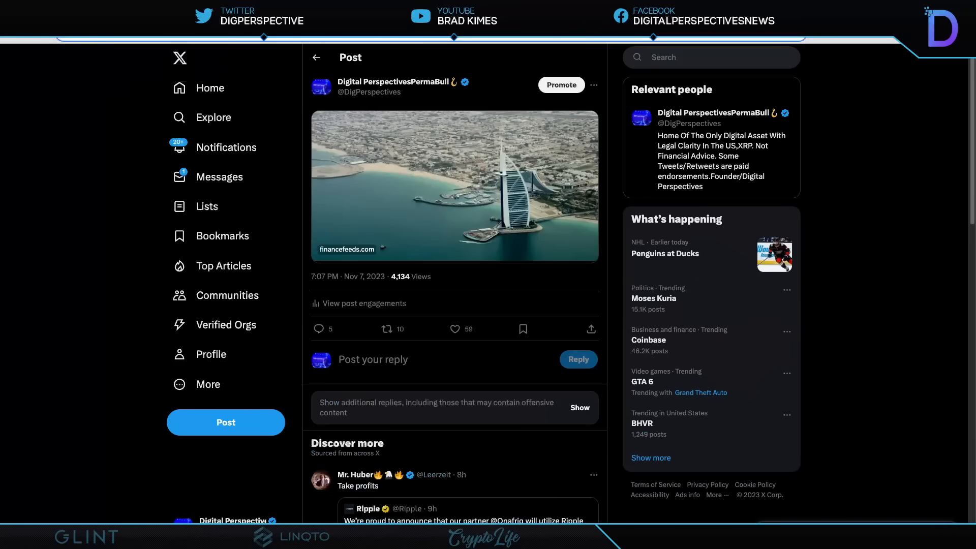
# Step: Open the FinanceFeeds article on XRP's DFSA approval for Dubai's financial centre
pyautogui.click(347, 249)
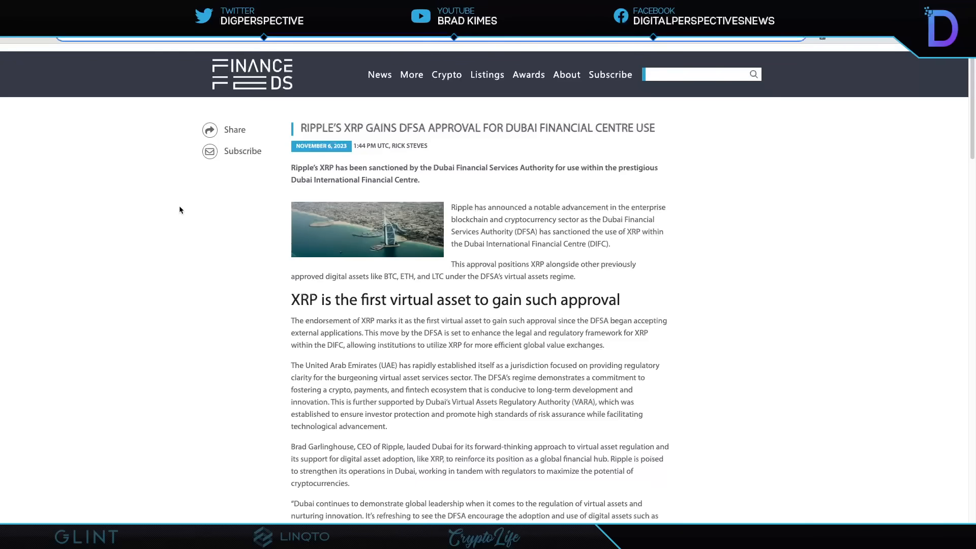
pyautogui.moveTo(196, 219)
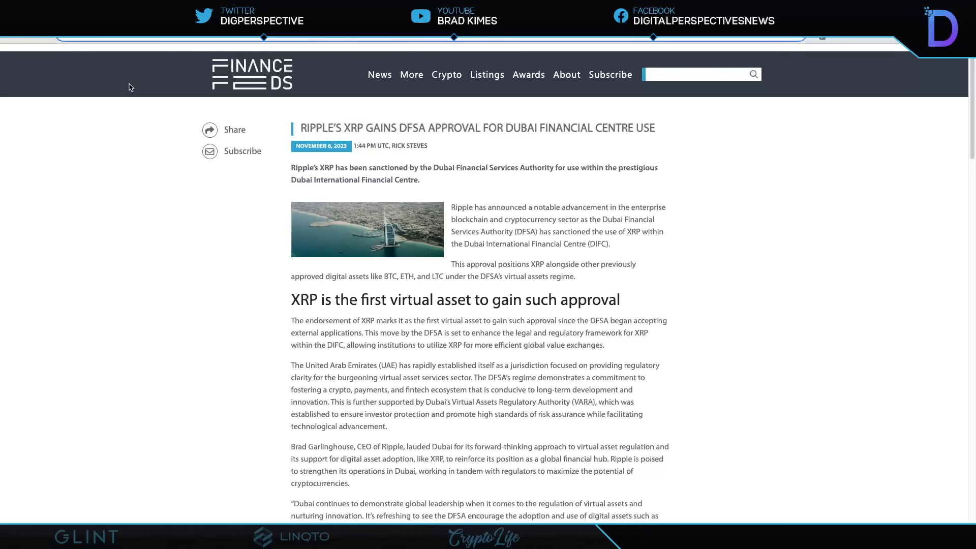
pyautogui.moveTo(128, 82)
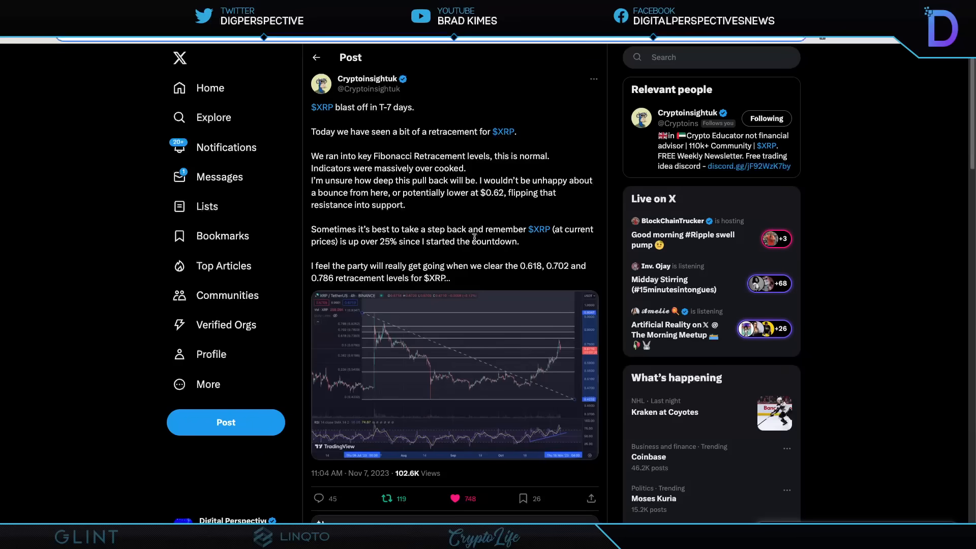
pyautogui.moveTo(349, 216)
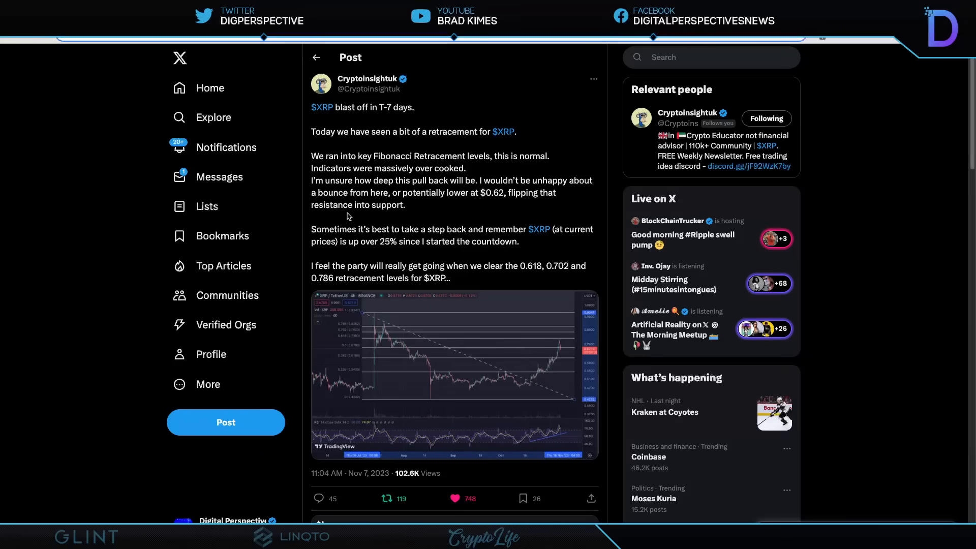
pyautogui.moveTo(462, 215)
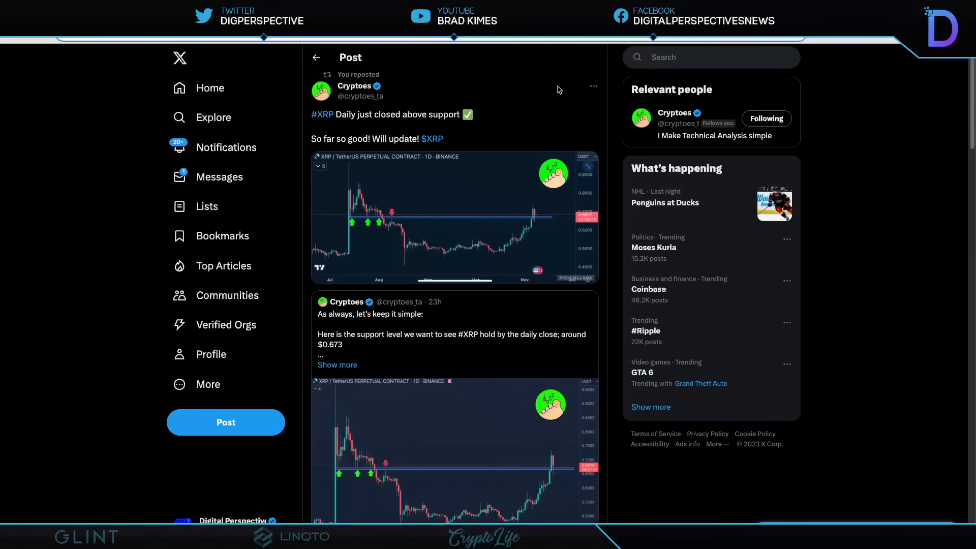
pyautogui.moveTo(553, 83)
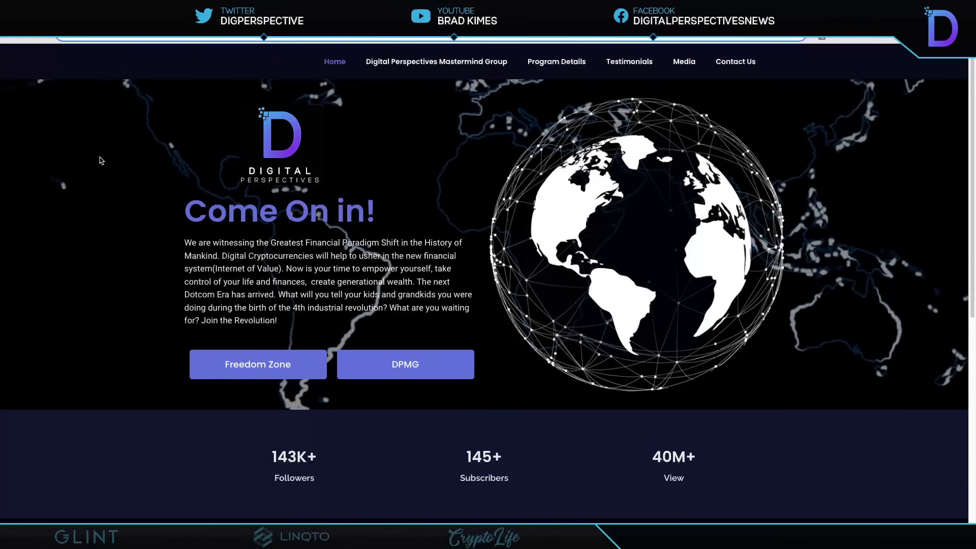
pyautogui.moveTo(112, 195)
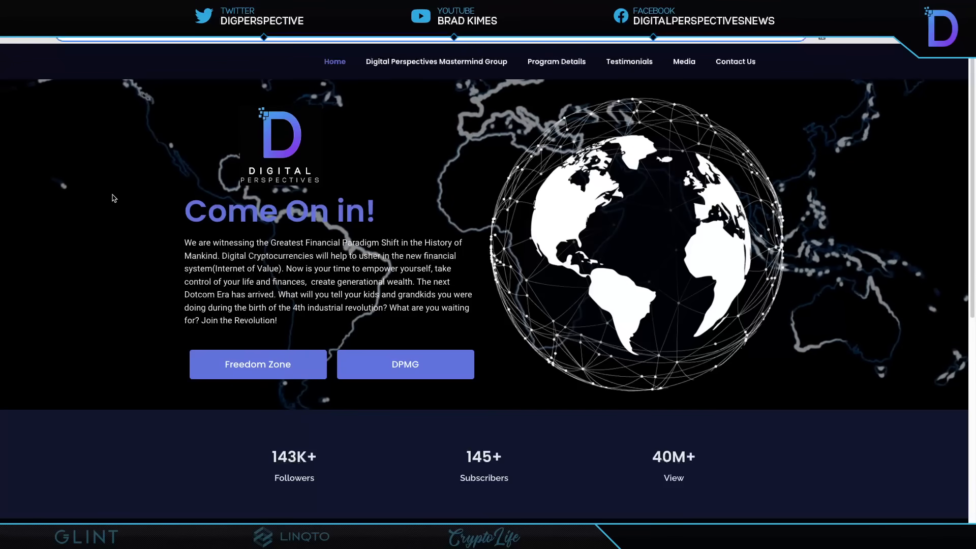
pyautogui.moveTo(134, 188)
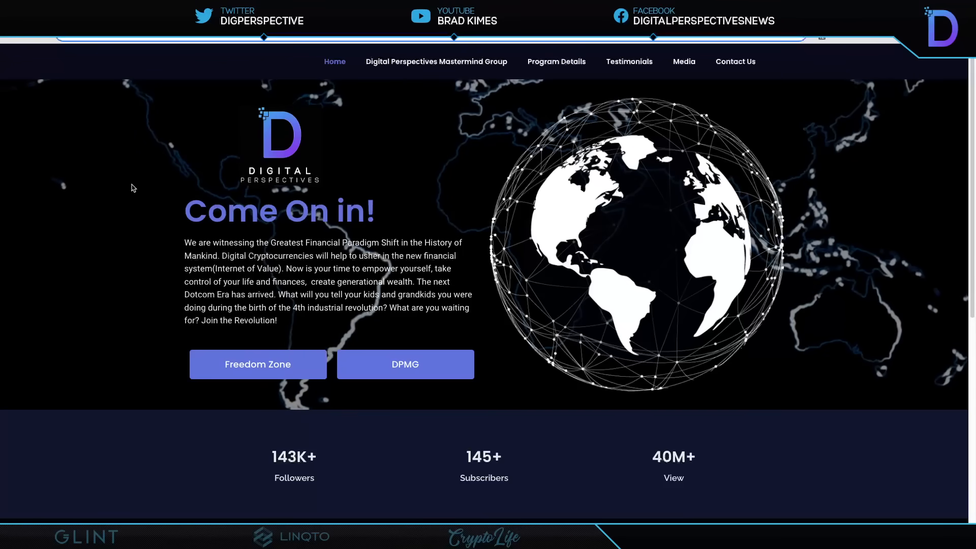
pyautogui.moveTo(175, 104)
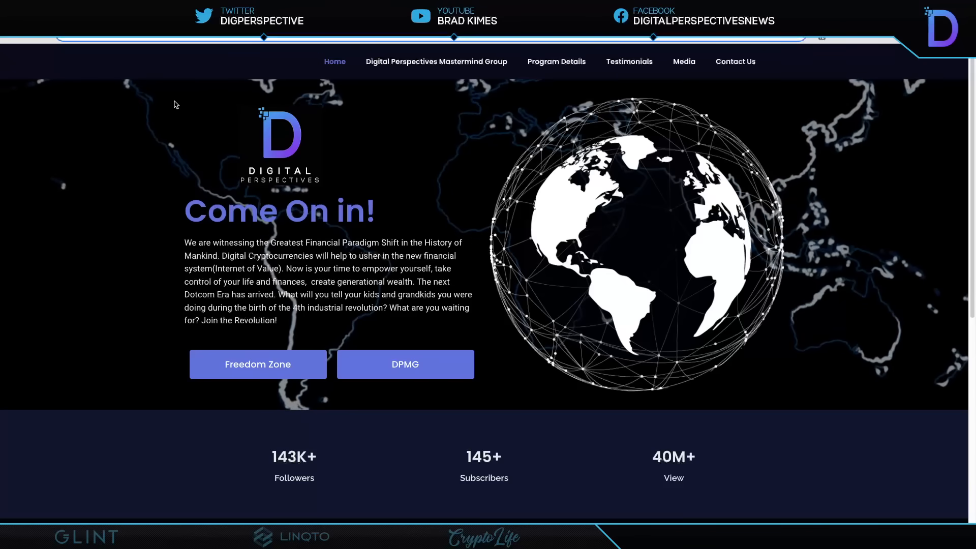